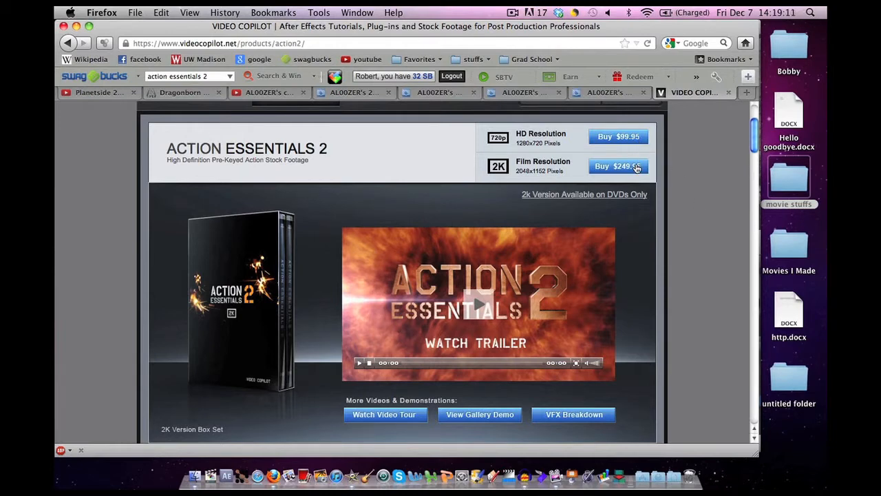
mouse_move(684, 192)
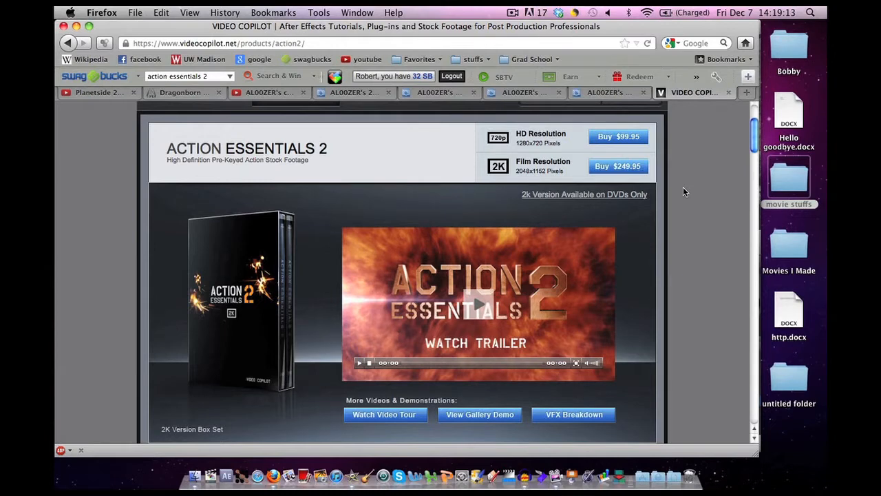
Scroll to the Action Essentials 2 Product Features with fire, smoke and muzzle flash samples.
scroll(down, 3)
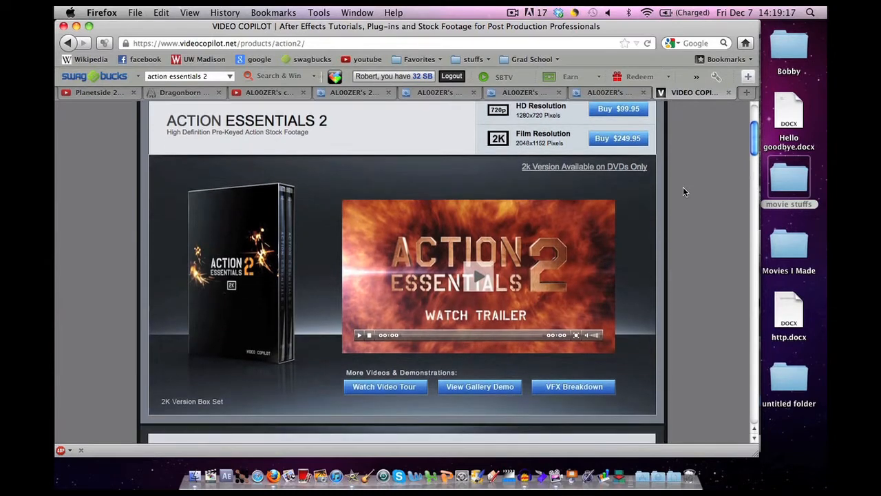
scroll(up, 3)
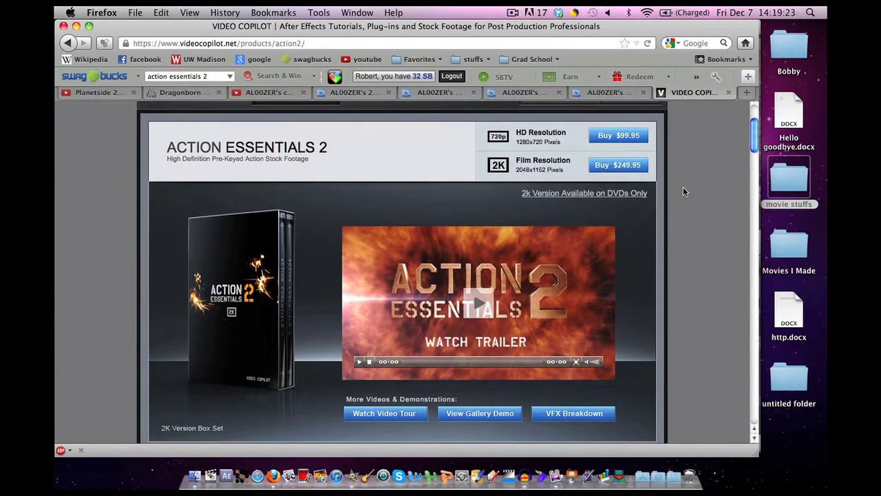
scroll(down, 3)
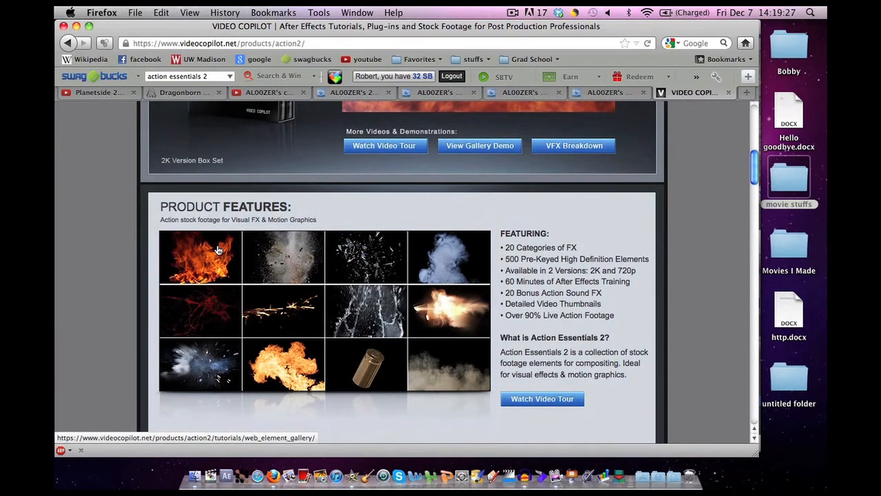
scroll(down, 3)
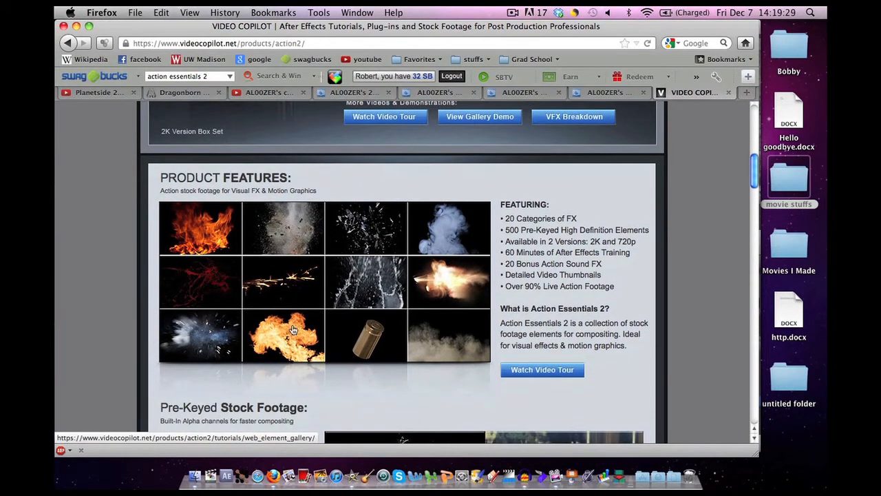
mouse_move(465, 351)
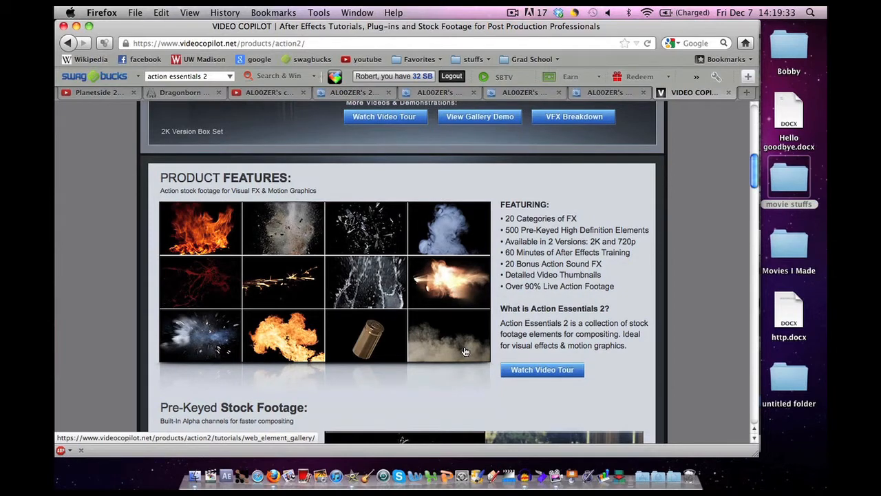
mouse_move(439, 264)
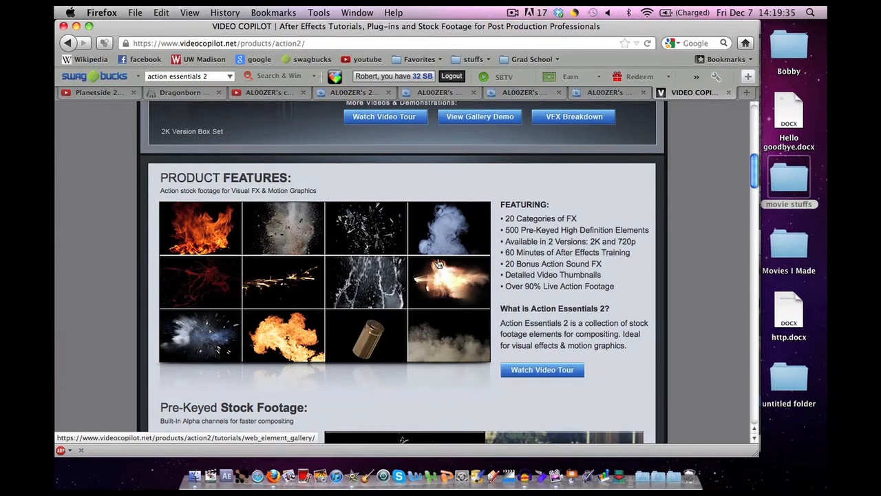
mouse_move(434, 239)
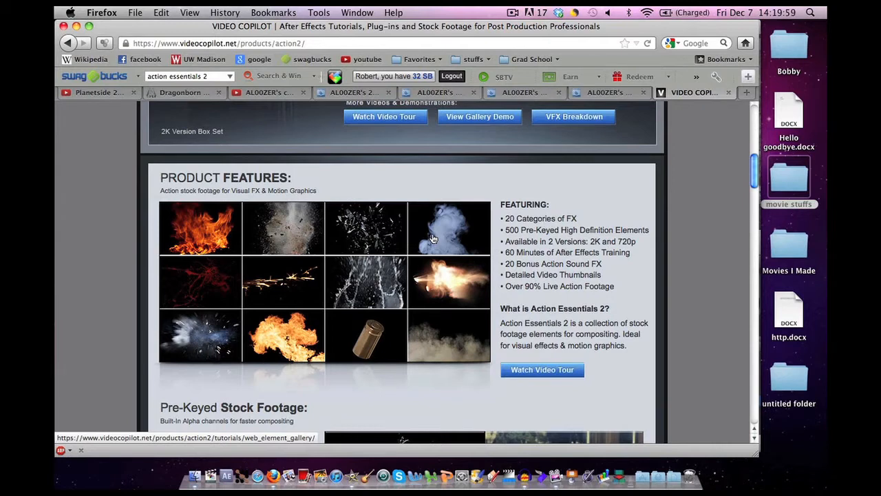
mouse_move(699, 293)
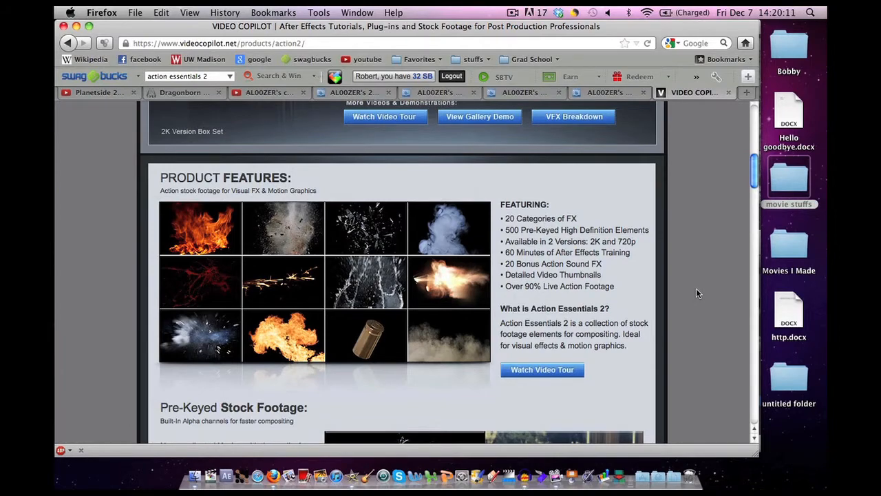
Scroll the Action Essentials 2 page up to the trailer and HD/2K purchase options.
scroll(up, 3)
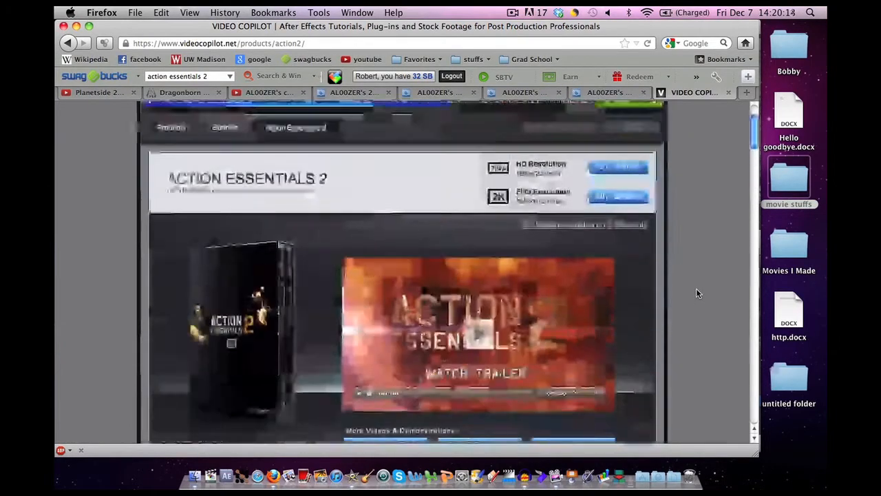
scroll(up, 3)
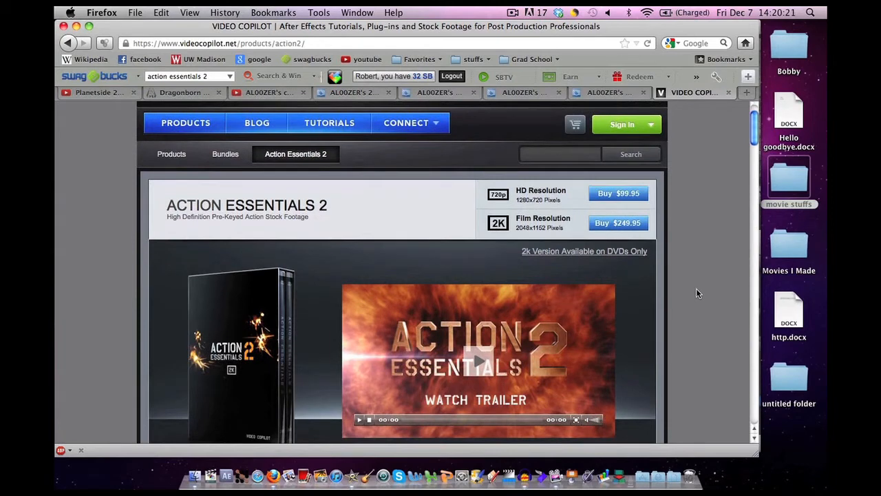
scroll(down, 3)
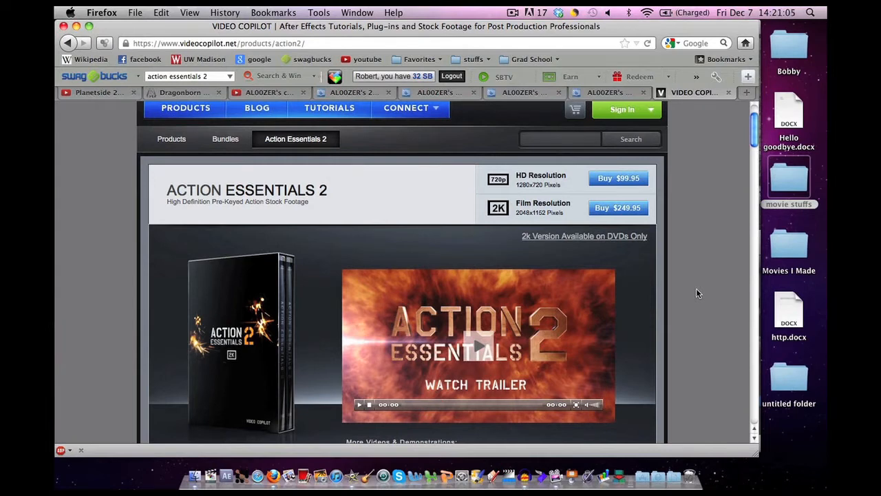
scroll(down, 3)
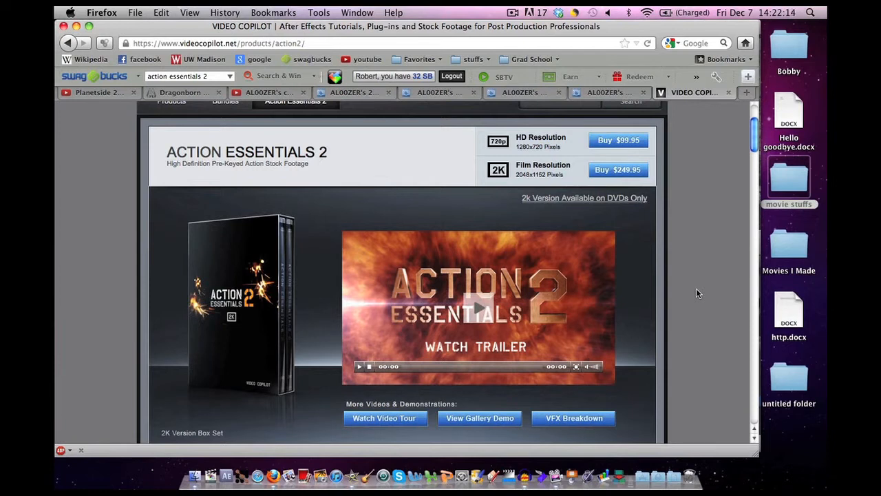
mouse_move(714, 267)
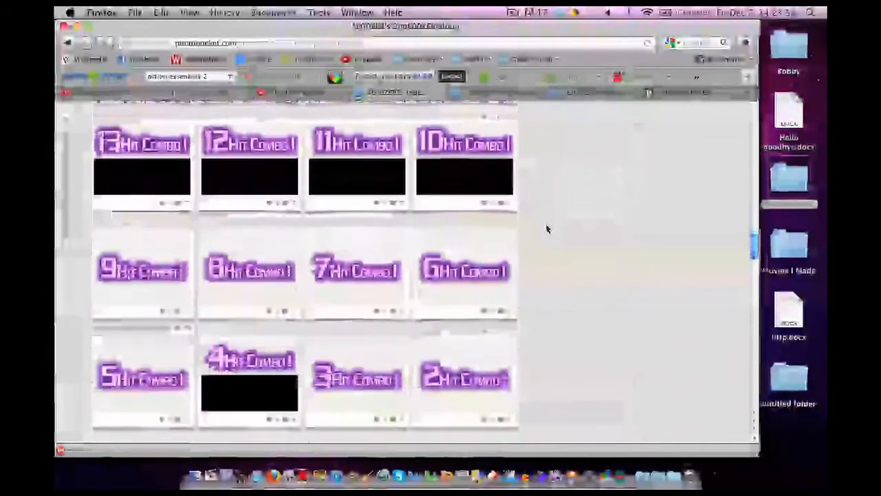
Scroll the 2ndL00ZER album past muzzle flash images to RPG warhead shots and handgun clips.
scroll(down, 3)
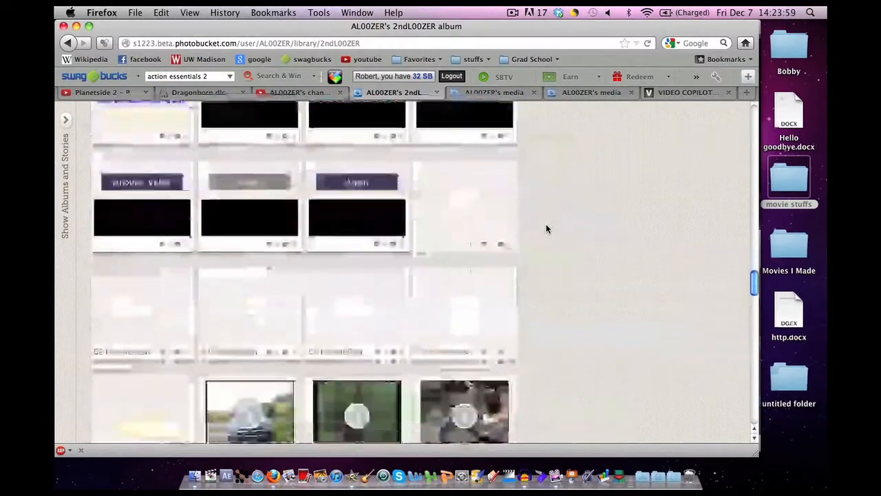
scroll(up, 3)
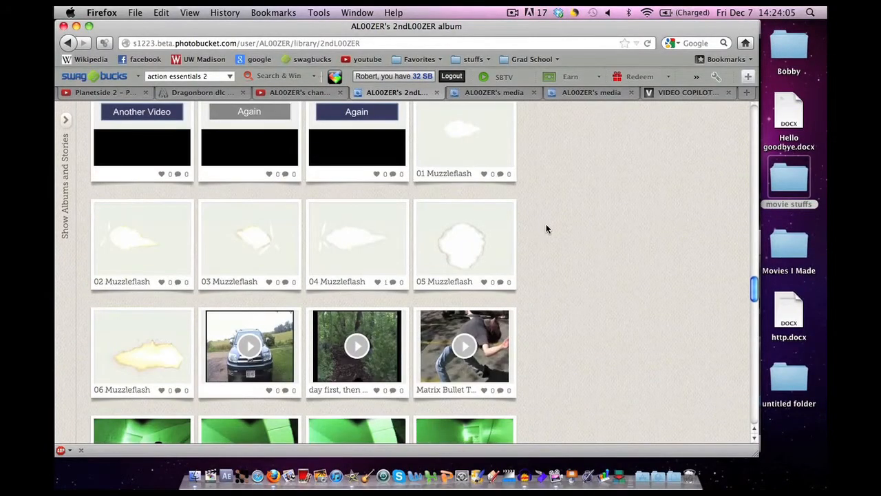
scroll(down, 3)
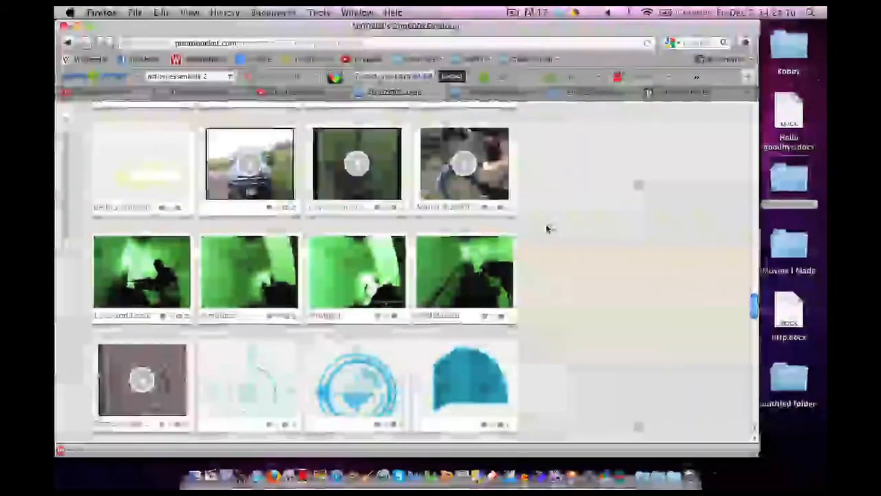
scroll(down, 3)
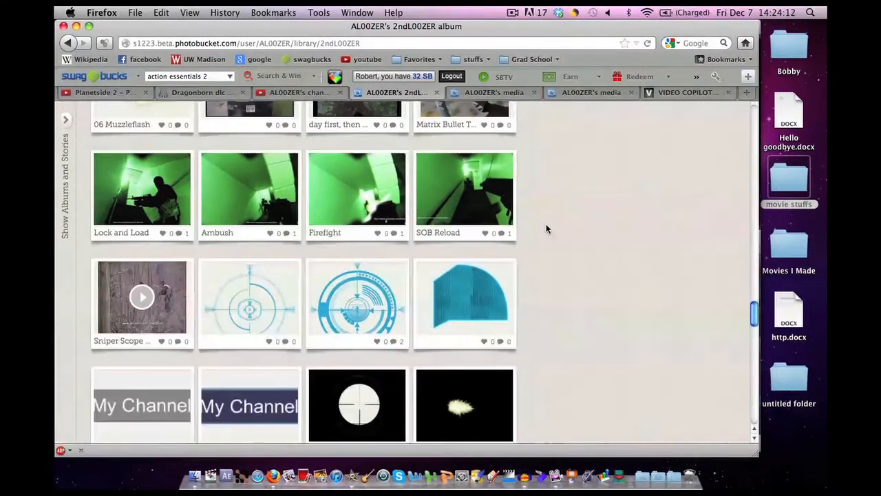
scroll(down, 3)
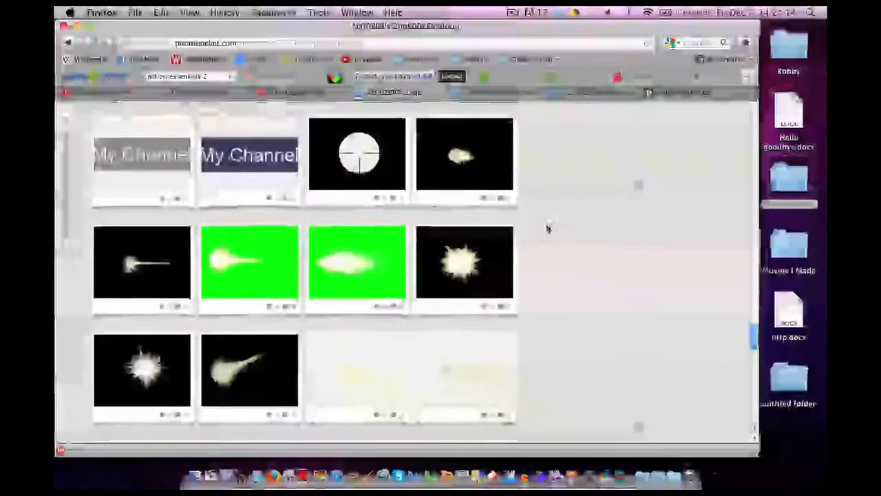
scroll(down, 3)
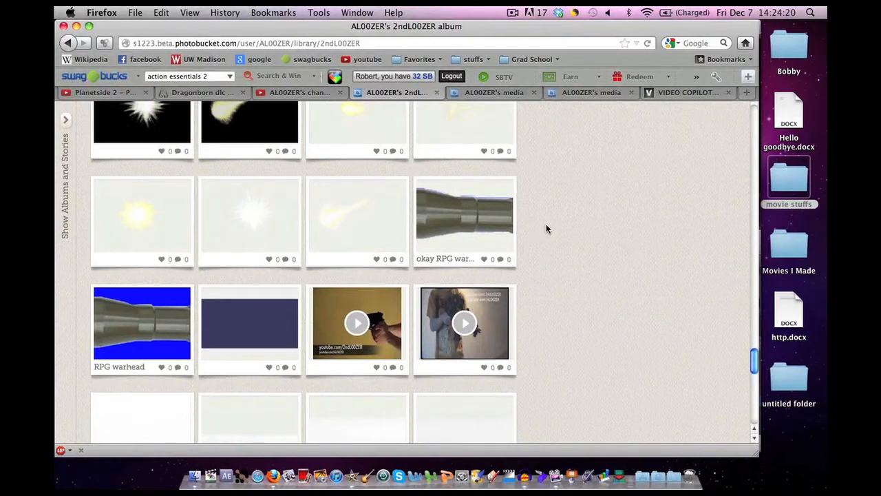
scroll(down, 3)
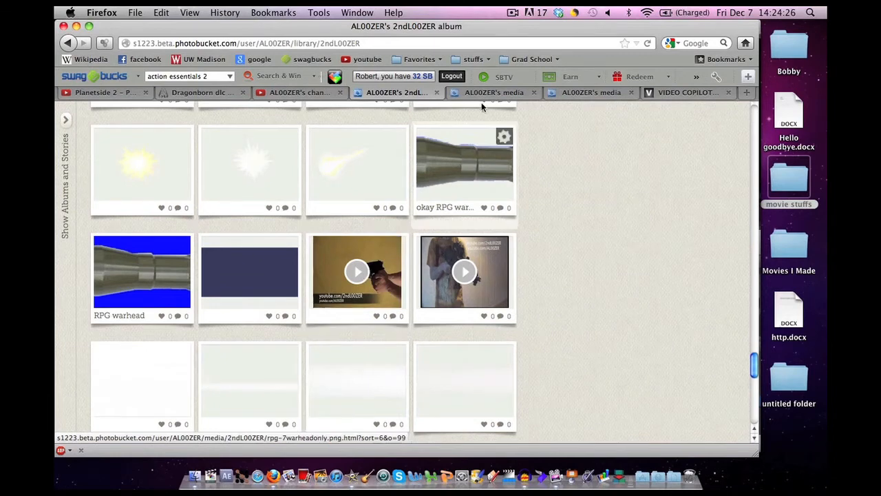
Open the handgun clip and download it using the Options dropdown's Download.
click(357, 271)
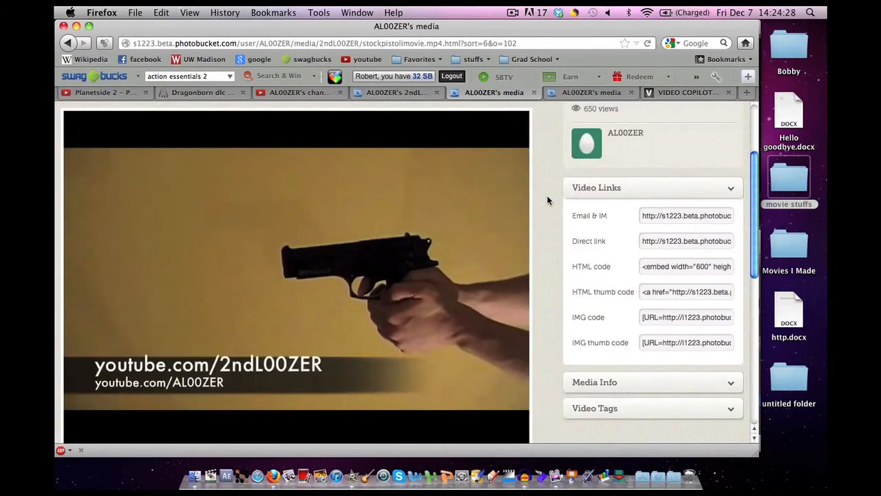
scroll(up, 3)
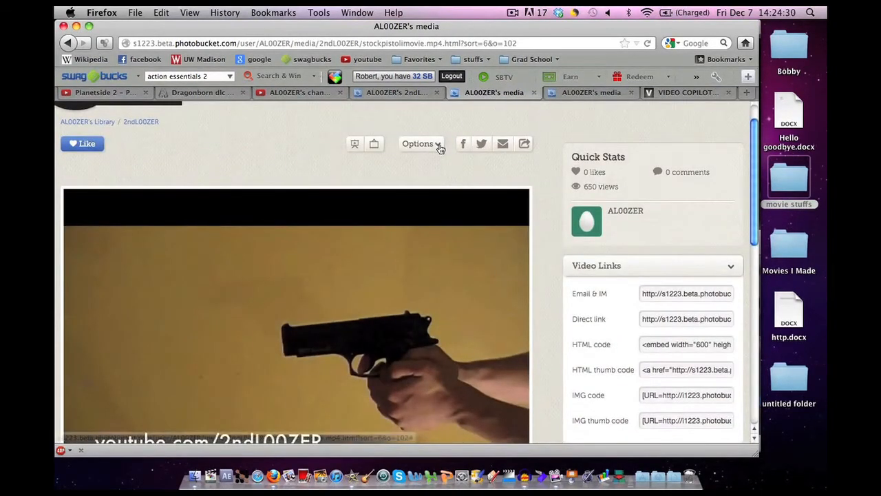
click(420, 143)
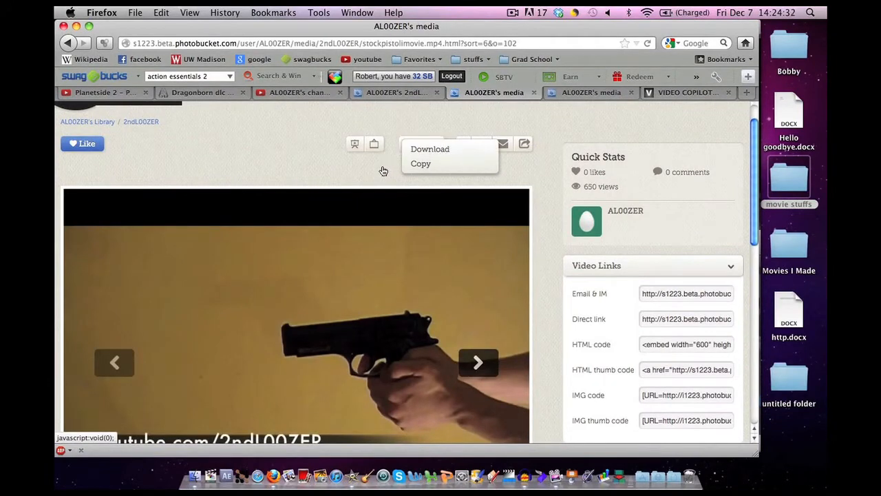
click(478, 362)
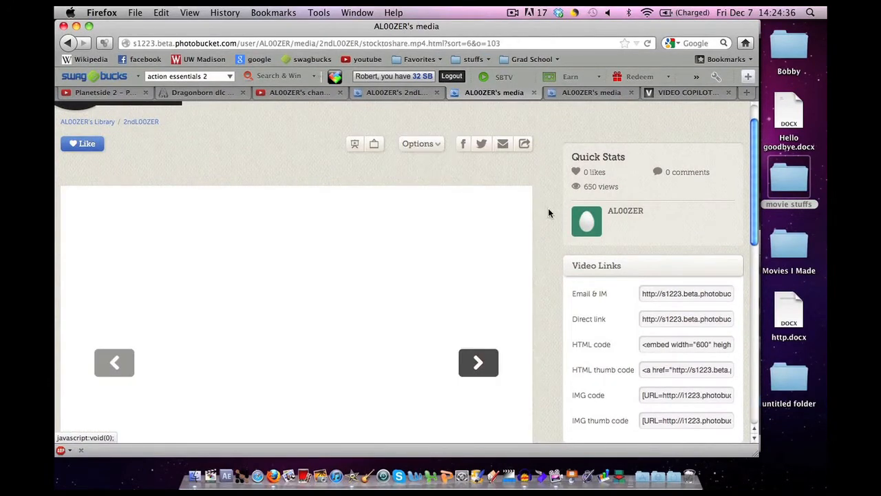
click(688, 92)
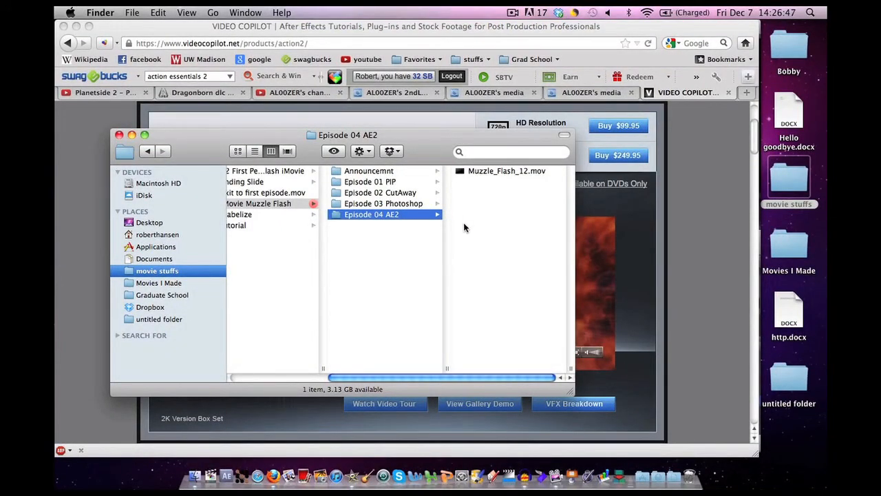
Show Muzzle_Flash_12.mov in the Episode 04 AE2 folder in Finder.
click(506, 171)
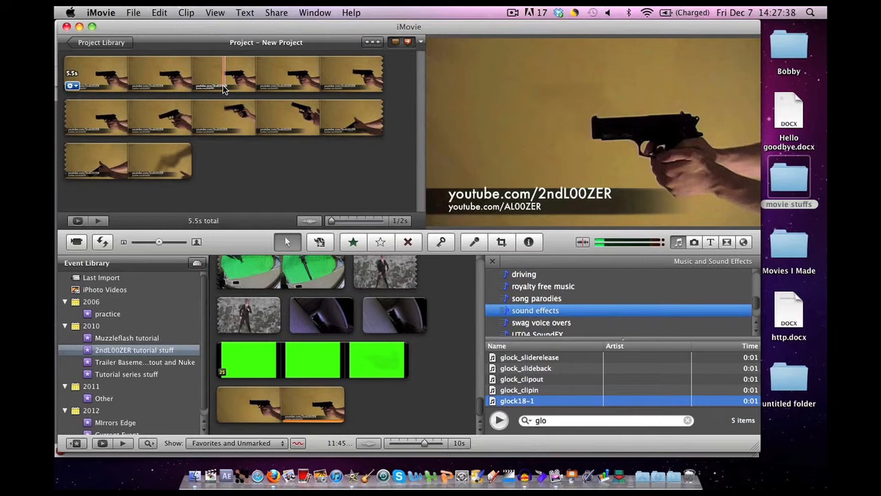
Choose Muzzle_Flash_12.mov from Episode 04 AE2 in File > Import > Movies, optimization off.
click(134, 12)
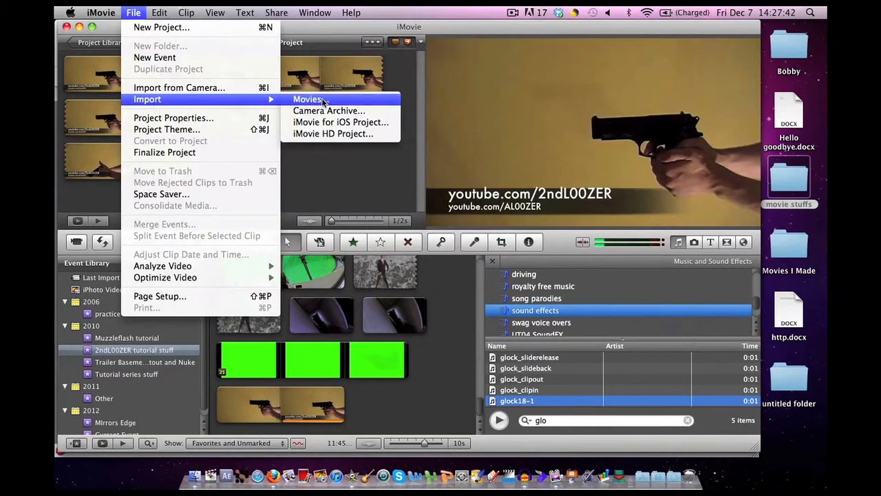
click(308, 99)
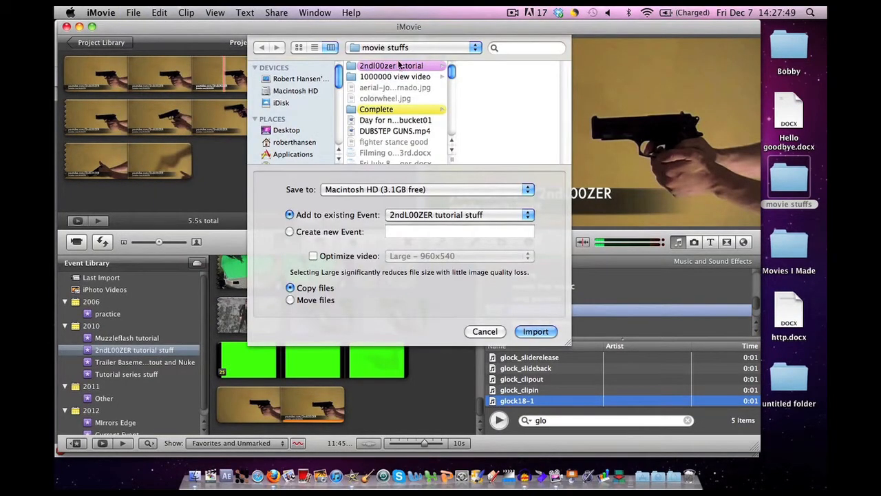
click(391, 65)
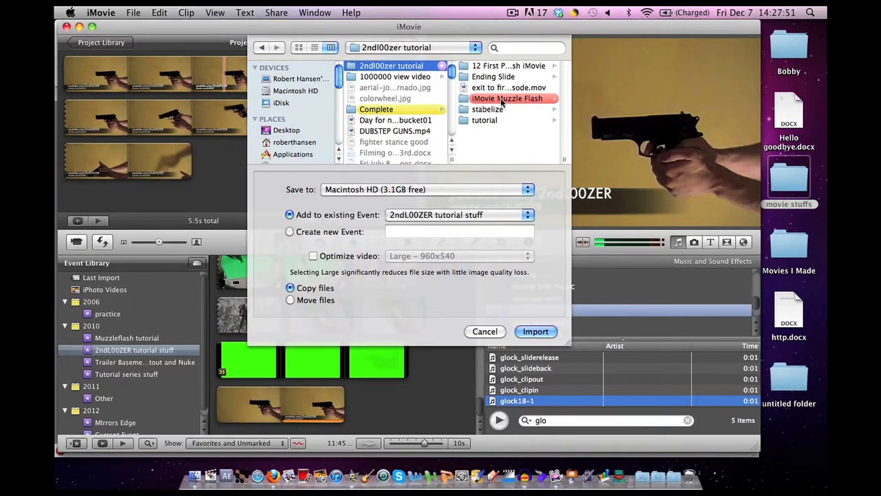
click(506, 97)
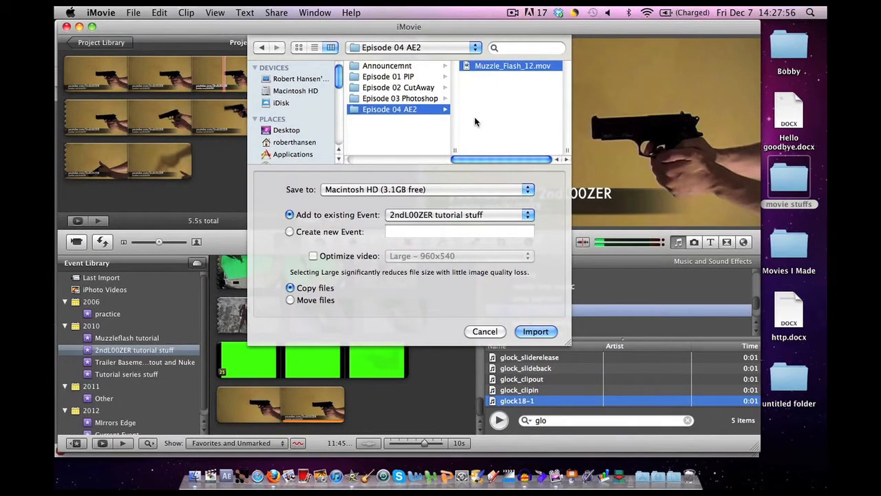
click(513, 66)
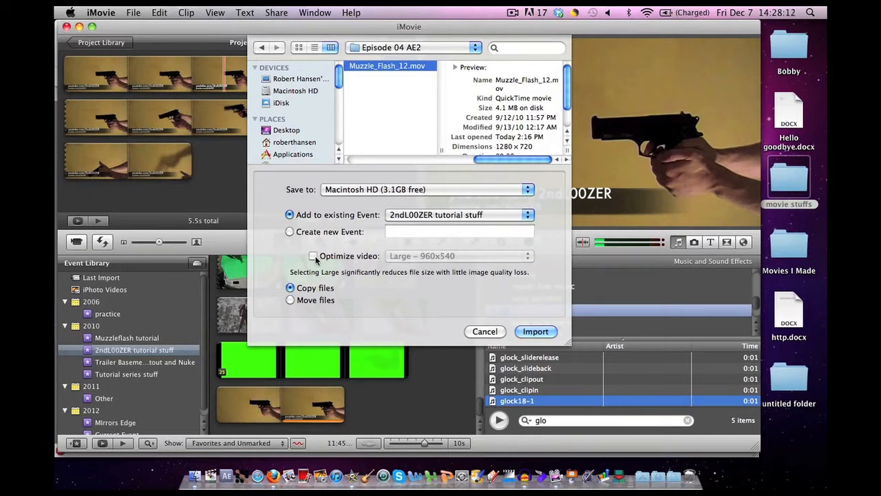
click(313, 256)
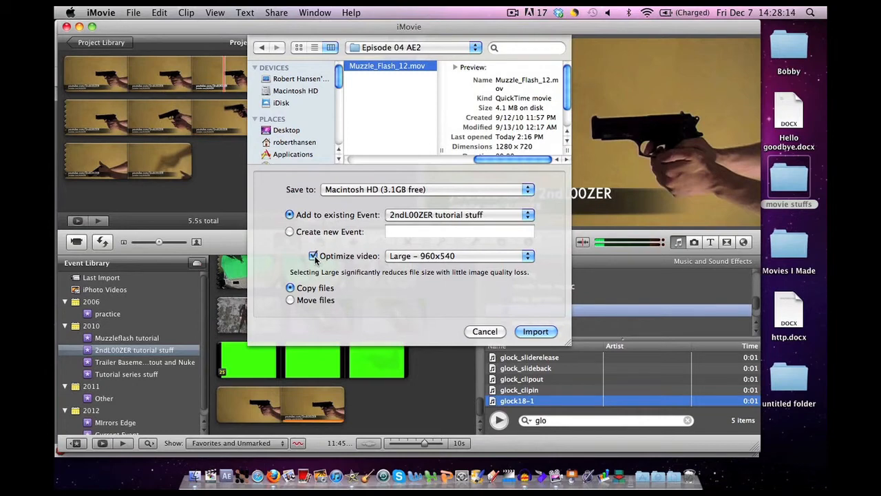
click(314, 255)
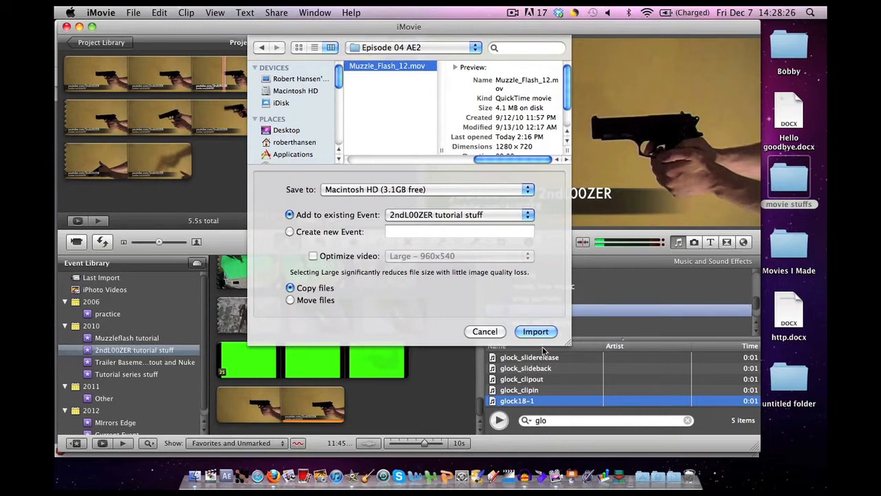
mouse_move(313, 232)
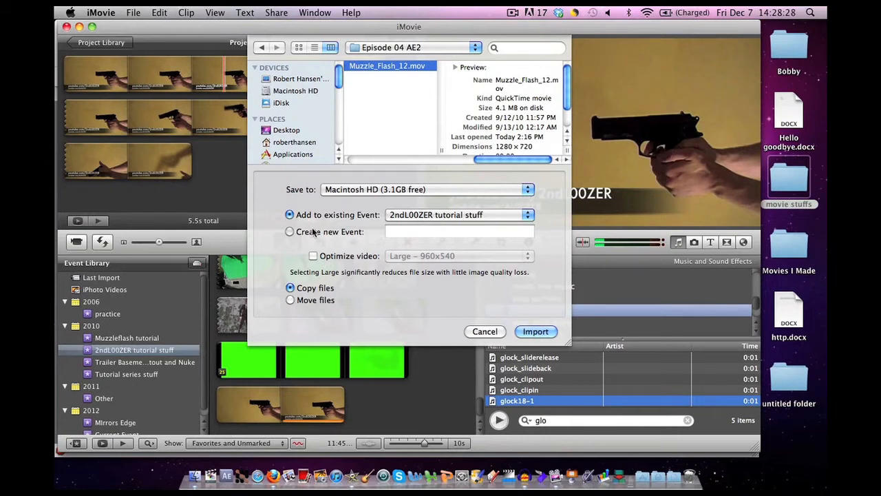
Import the clip into a new event named 'Action Essentials 2'.
click(290, 231)
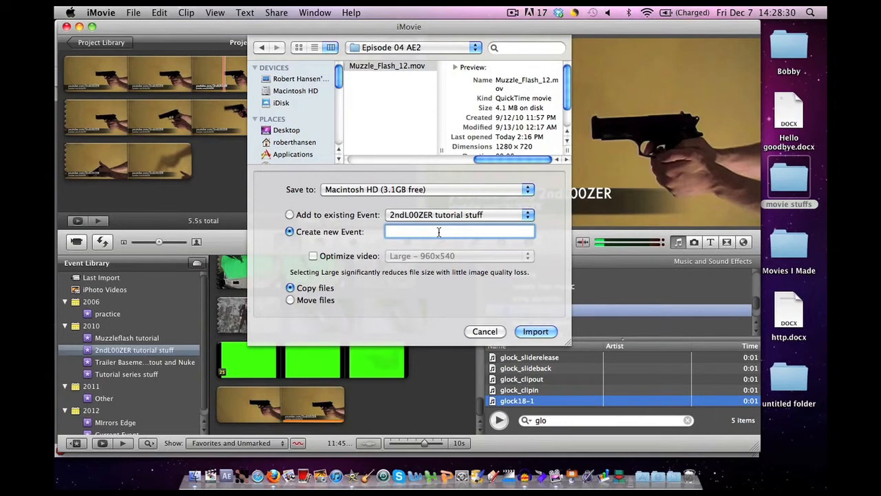
text(A)
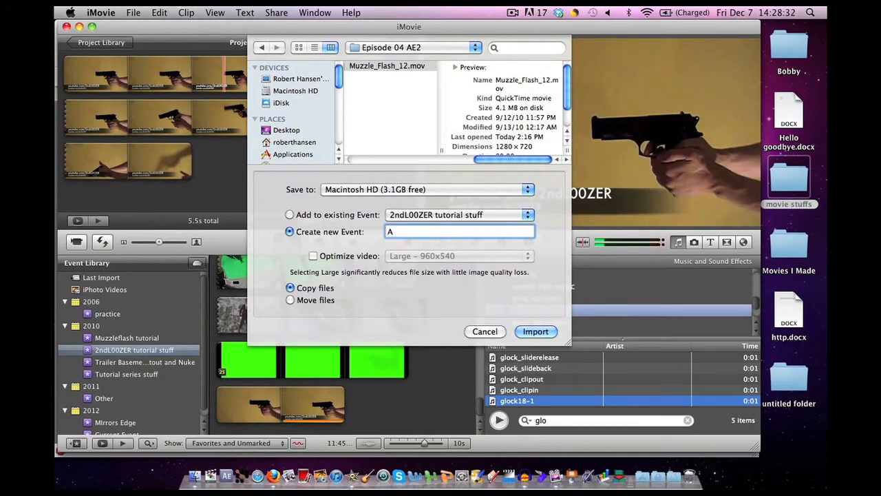
text(Action Esse)
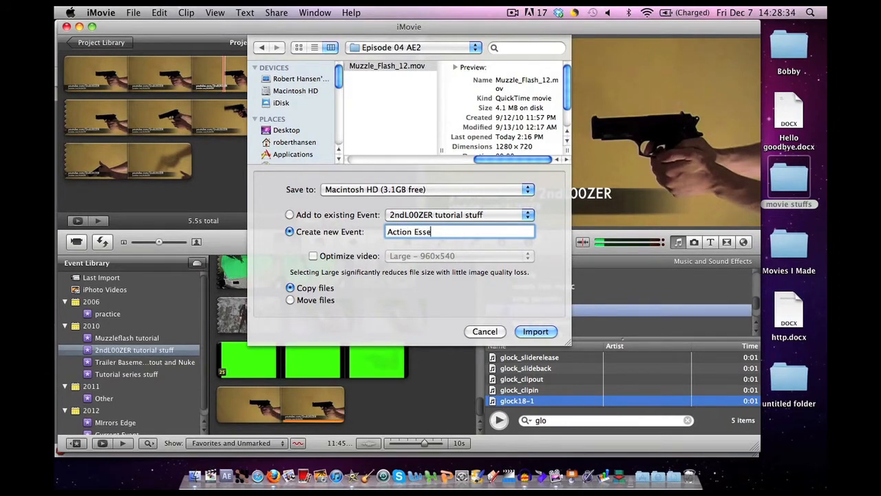
click(535, 331)
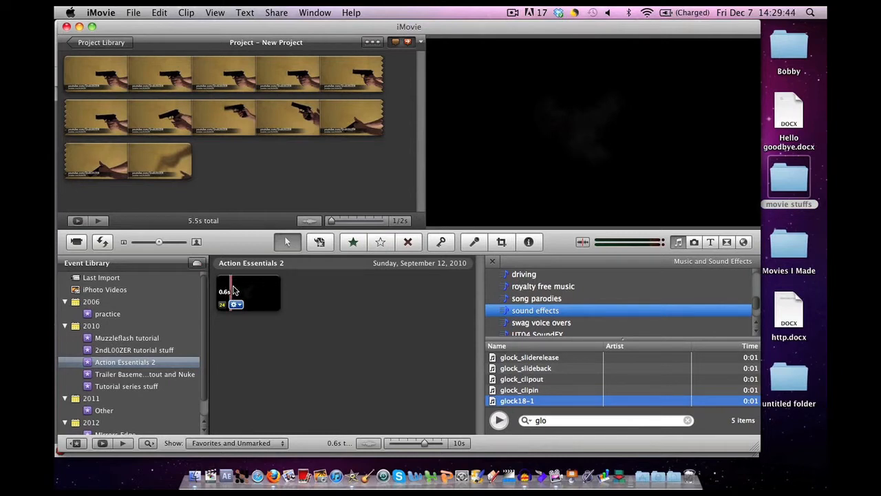
Open Preferences from the iMovie menu.
click(100, 13)
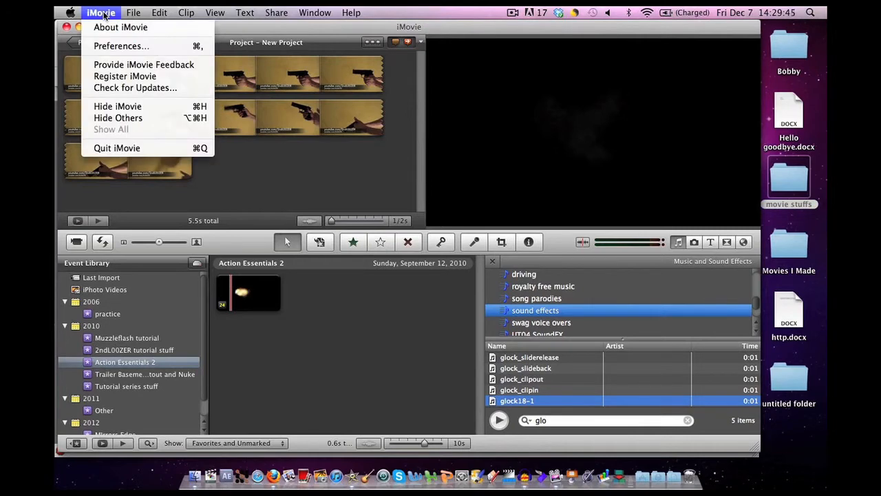
click(121, 45)
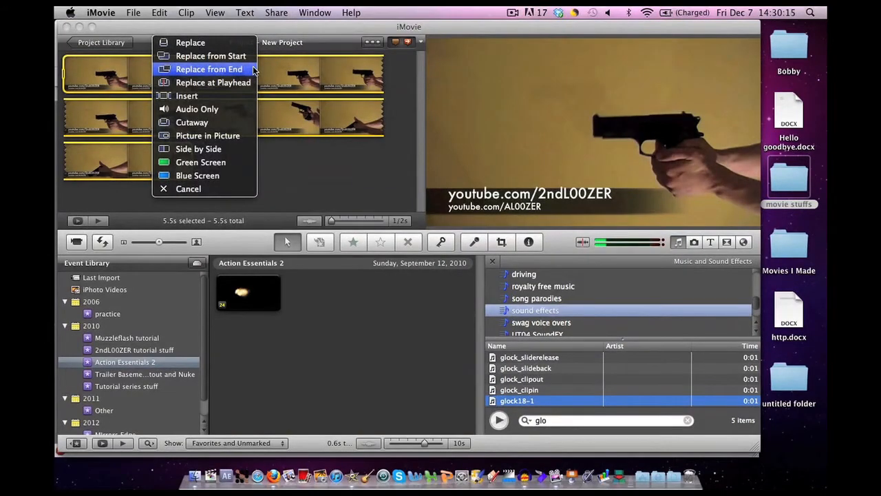
mouse_move(192, 122)
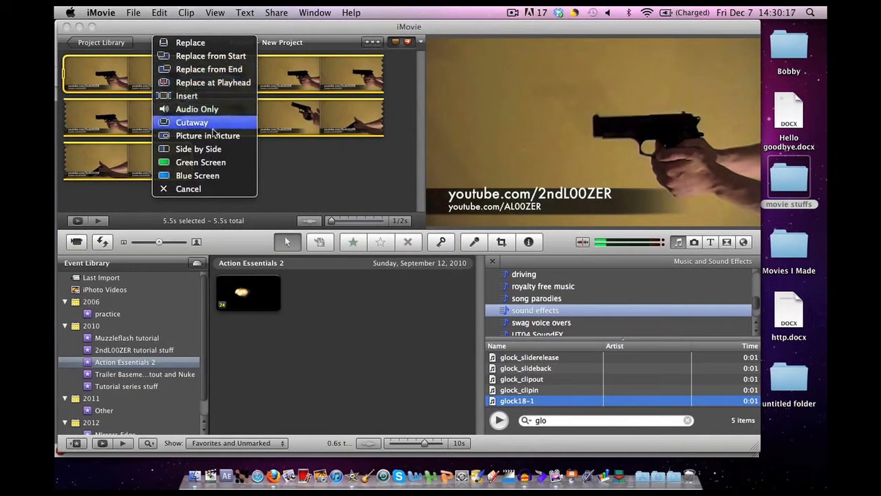
mouse_move(208, 136)
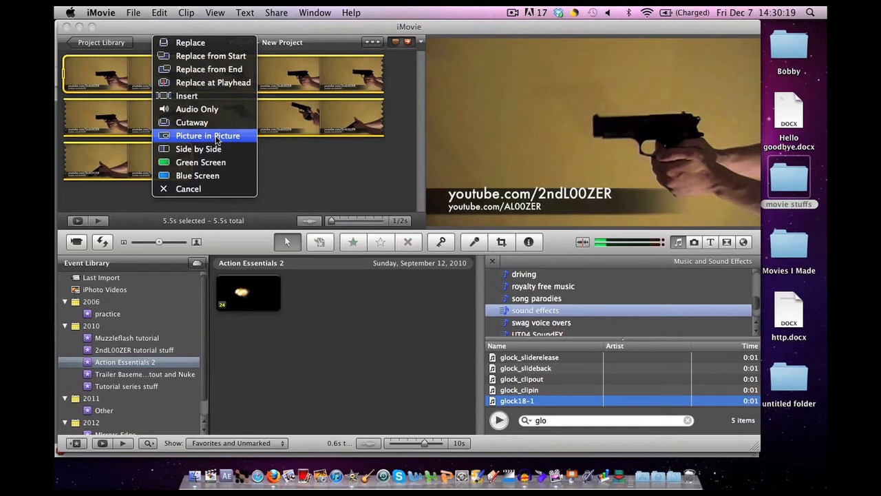
Add the muzzle flash clip as picture in picture over the handgun footage.
click(208, 136)
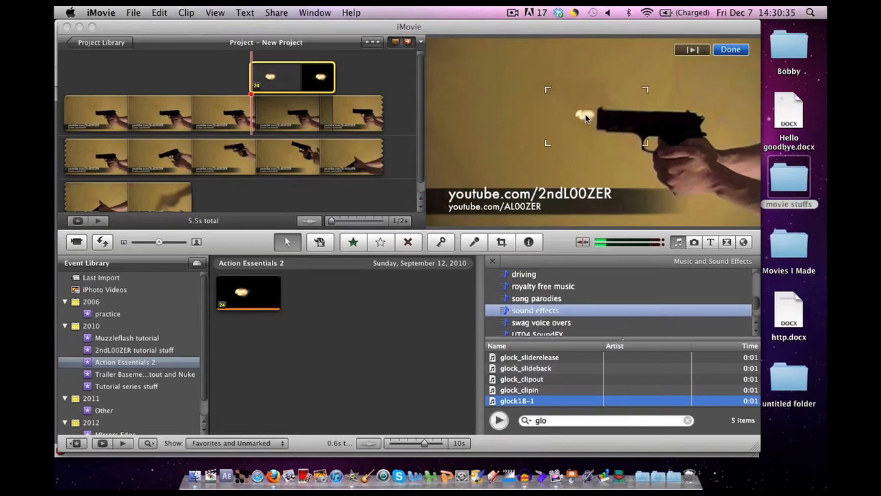
mouse_move(705, 191)
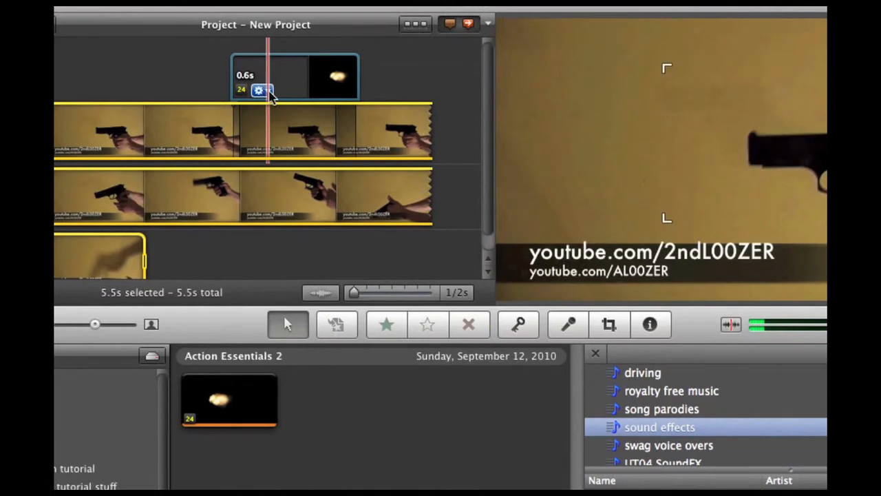
Rotate the muzzle flash overlay through its gear menu's Cropping & Rotation.
click(258, 90)
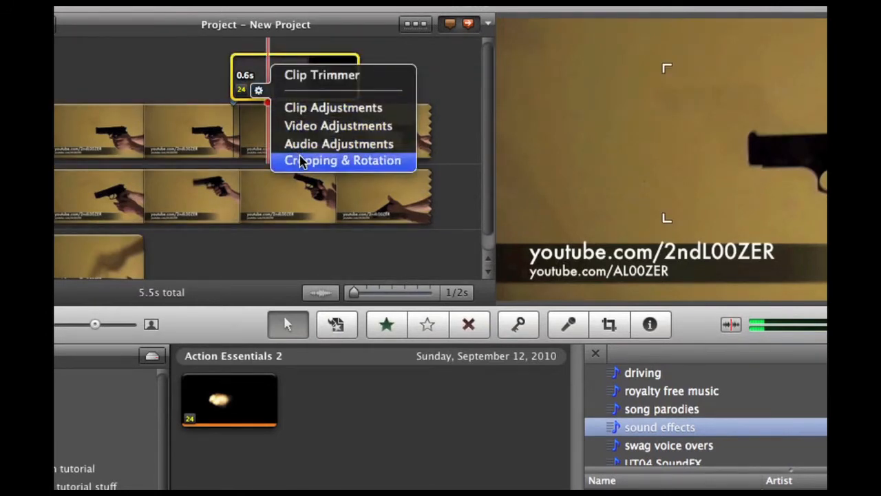
click(343, 160)
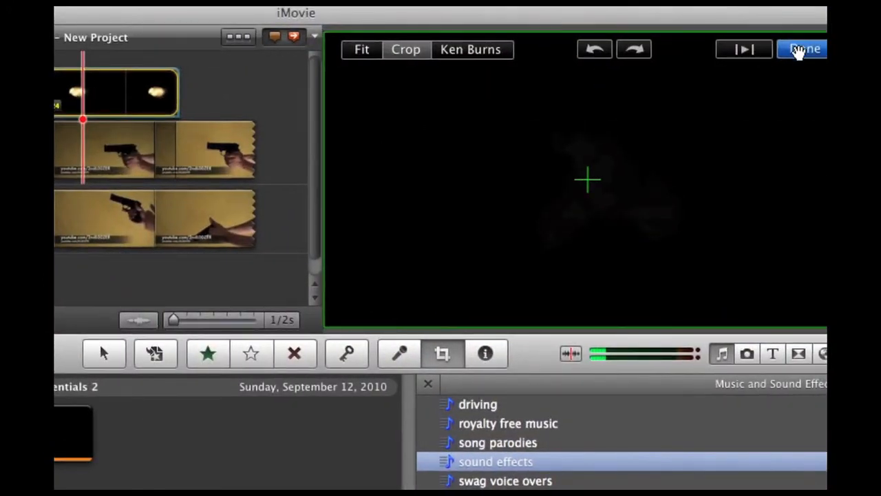
click(806, 49)
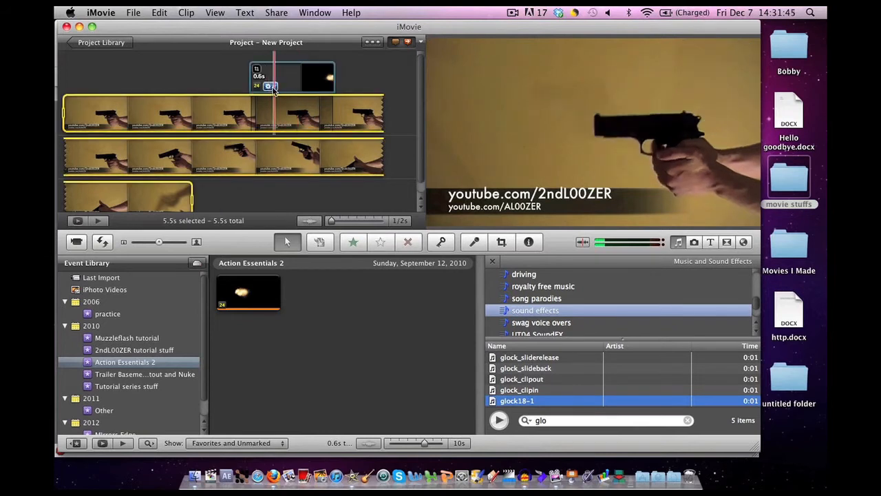
Crop in on the flash in Cropping & Rotation to enlarge the overlay.
click(502, 242)
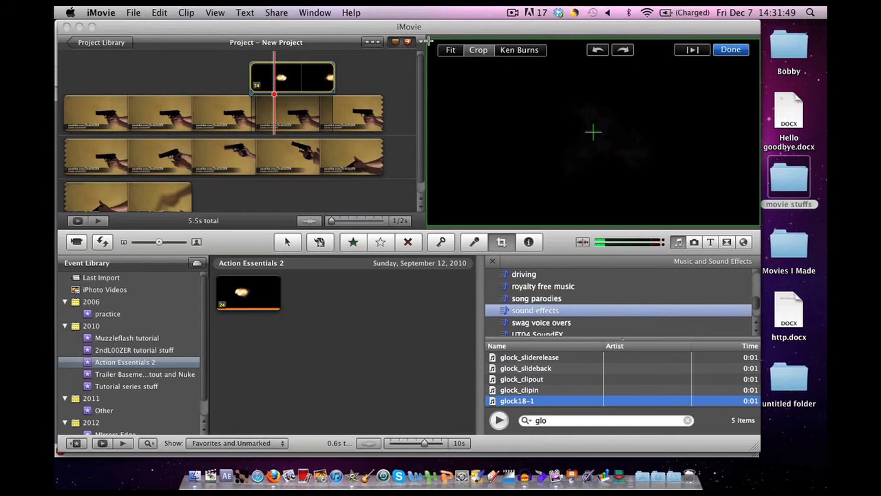
click(477, 50)
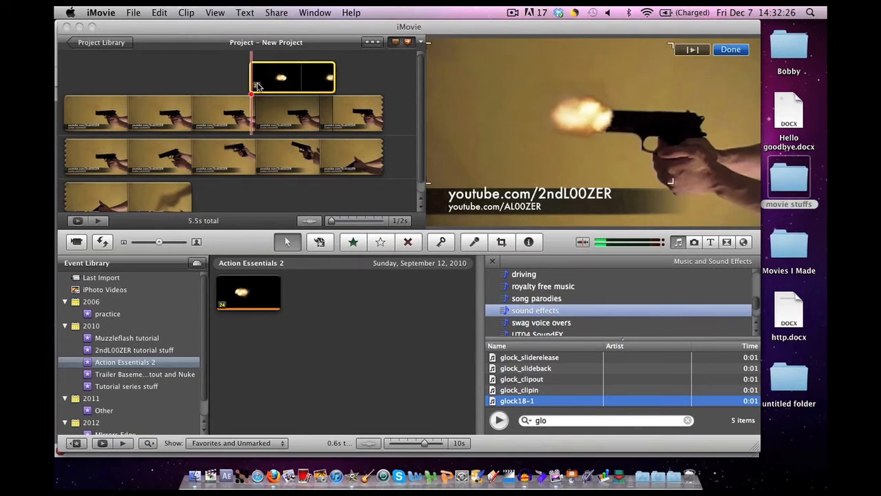
mouse_move(241, 82)
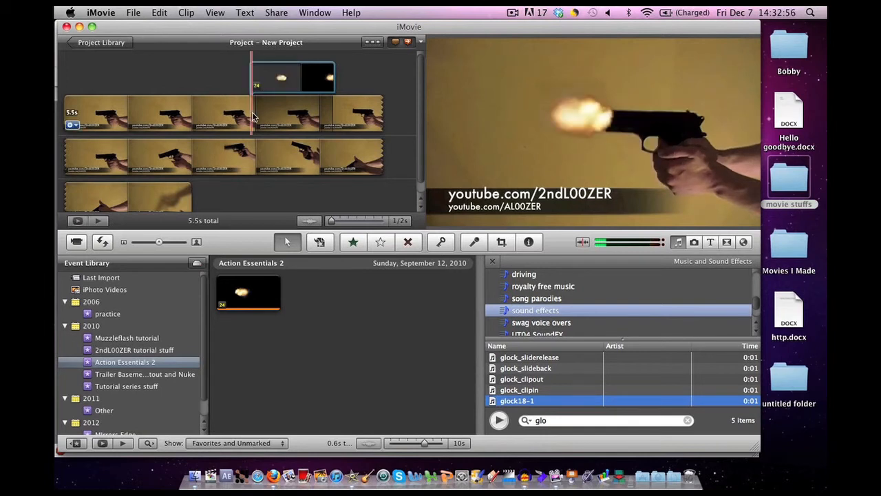
Split a 0.1-second piece of the gun clip at the flash and apply the Glow video effect.
click(258, 114)
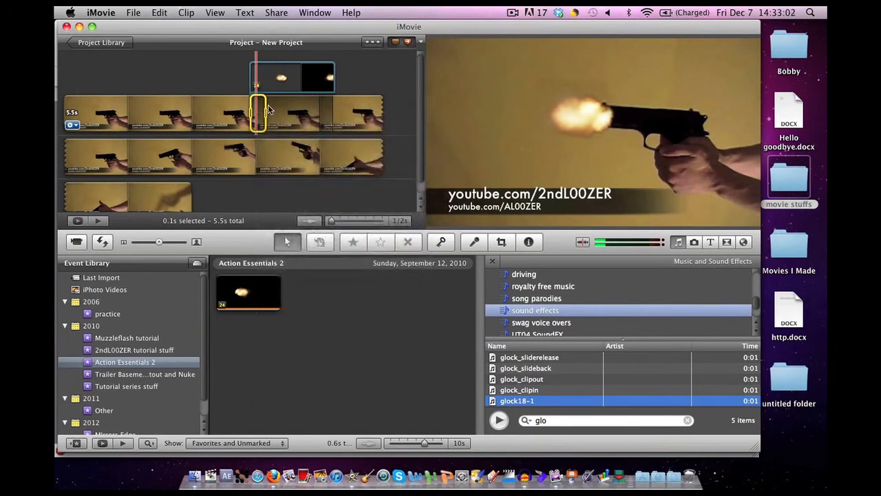
click(353, 242)
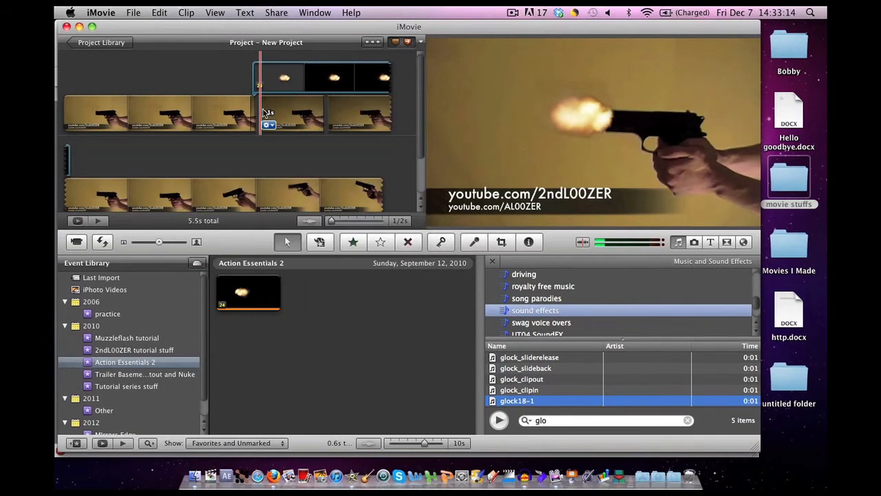
click(291, 112)
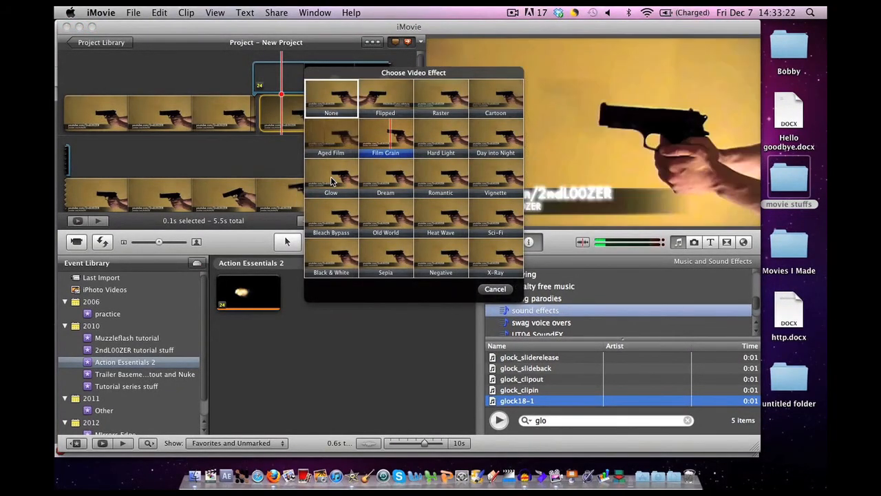
click(495, 289)
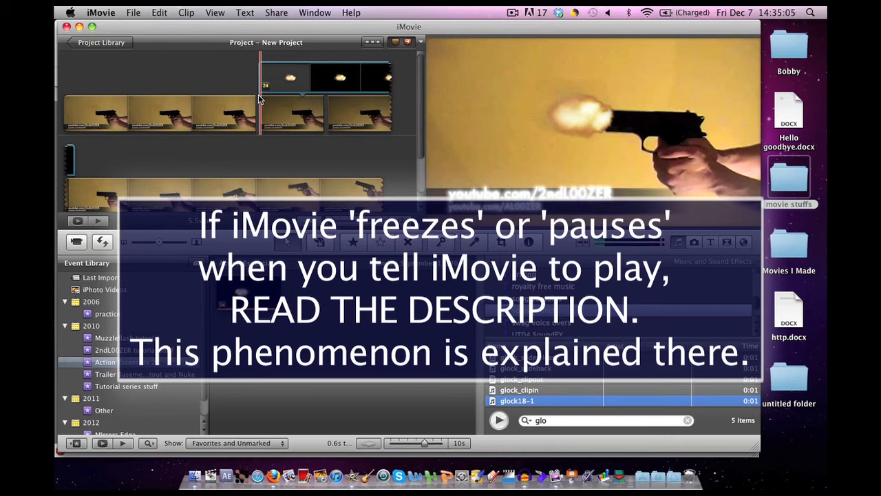
Place the 0.8-second glock18-1 sound effect under the muzzle flash moment.
click(264, 100)
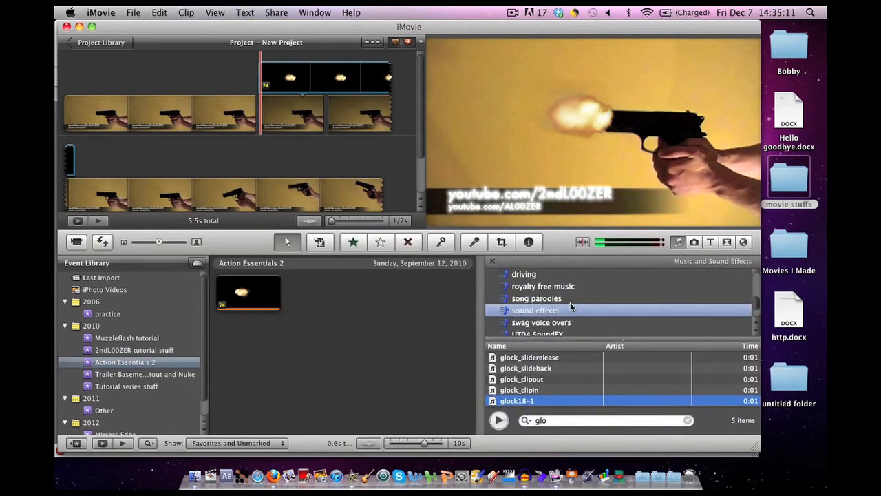
scroll(up, 3)
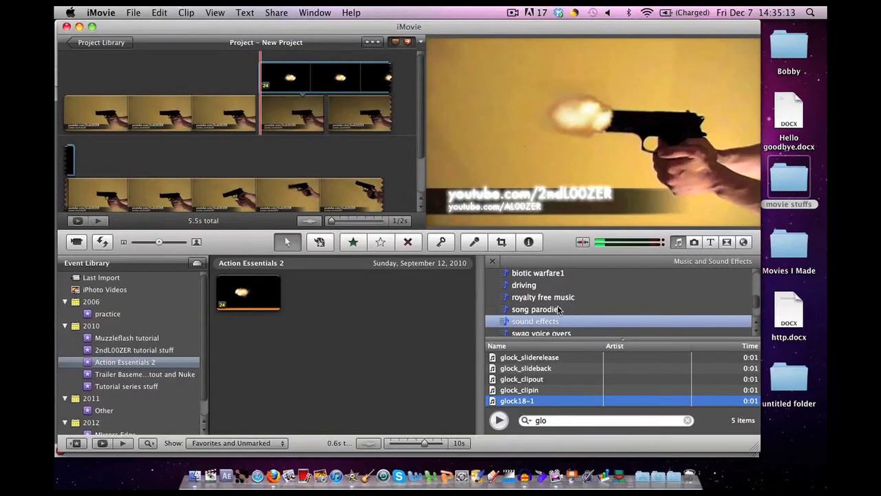
click(535, 321)
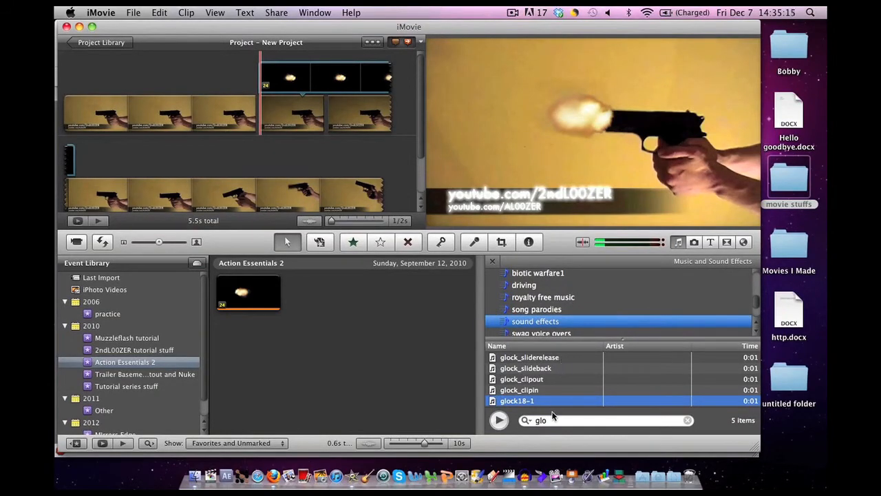
drag(517, 401, 337, 207)
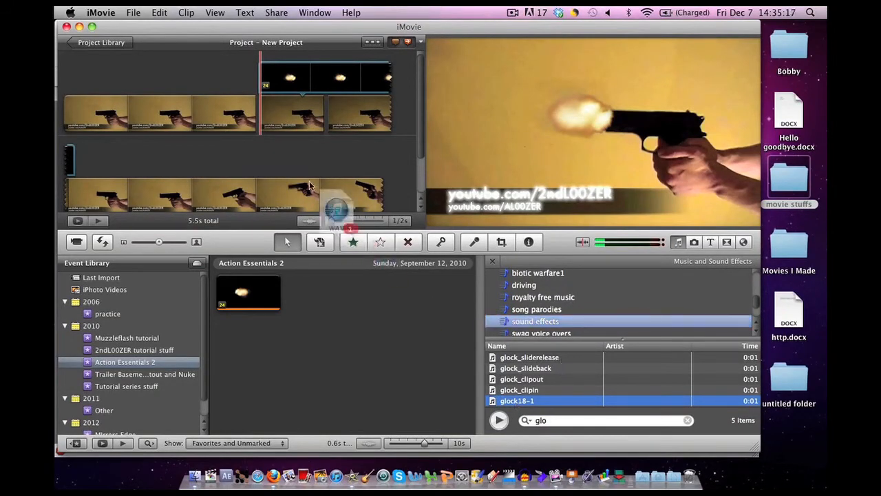
drag(338, 206, 265, 120)
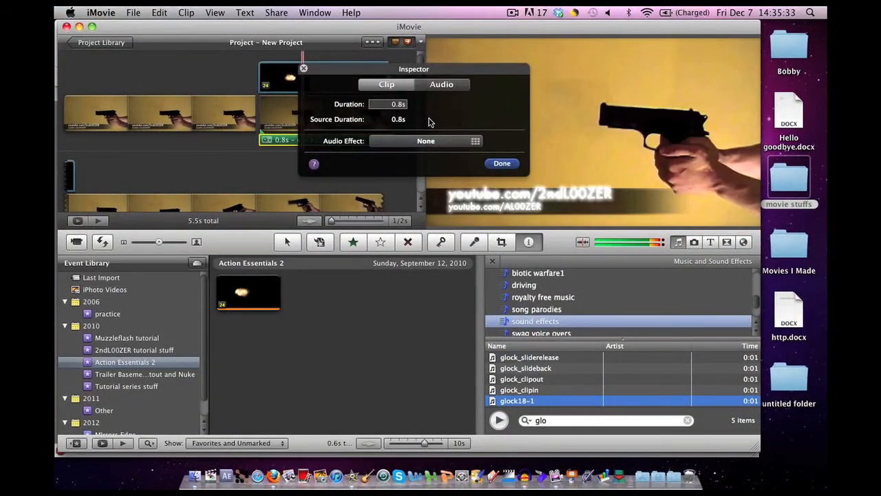
Set the glock18-1 sound's volume to 71% in the Audio inspector and close it.
click(441, 84)
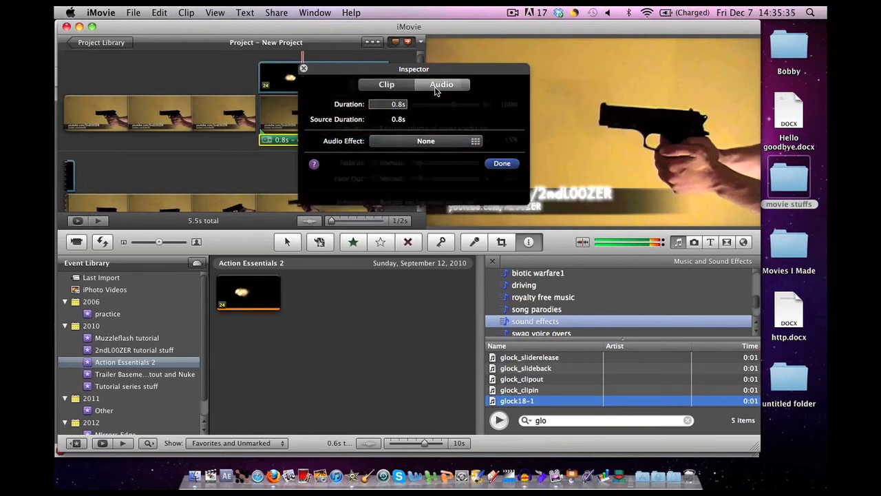
click(433, 84)
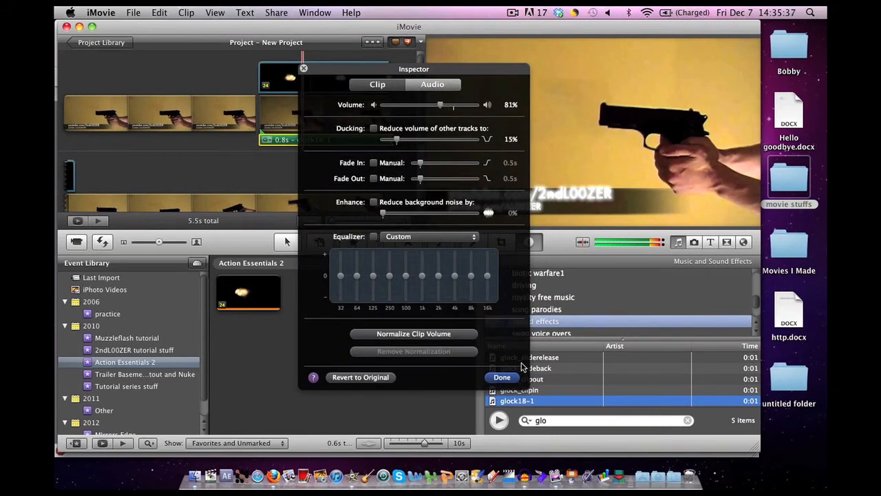
drag(439, 104, 432, 105)
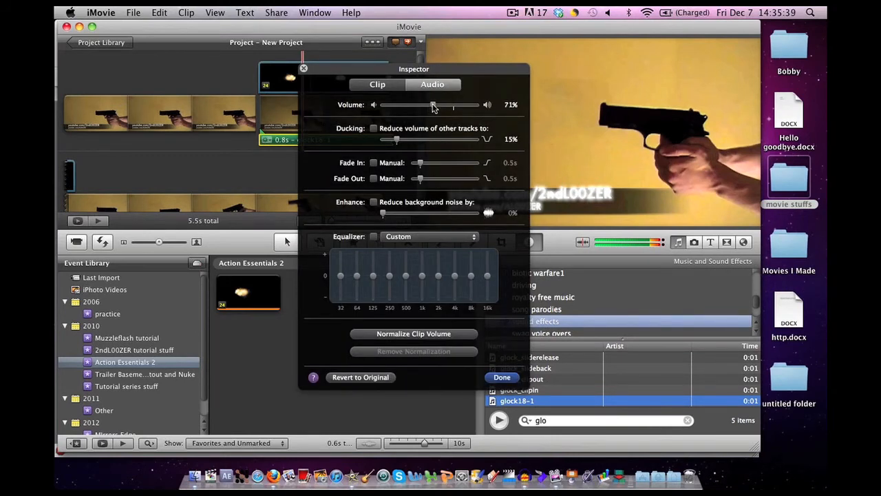
click(502, 377)
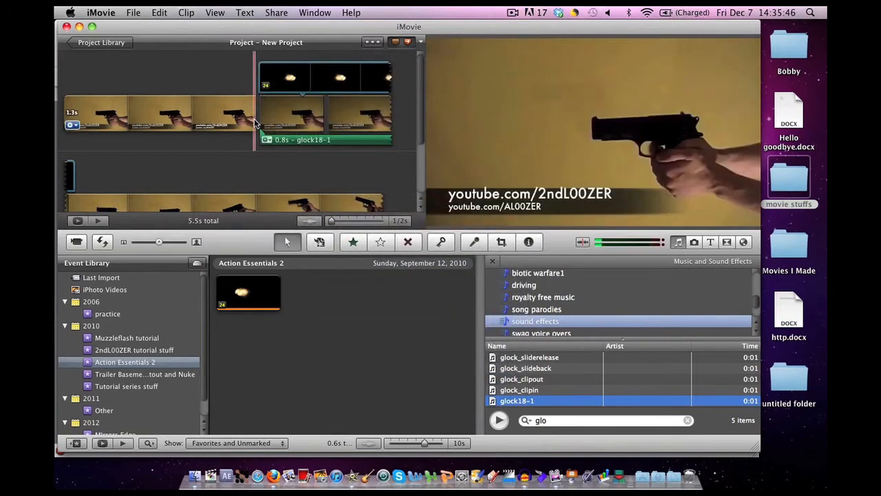